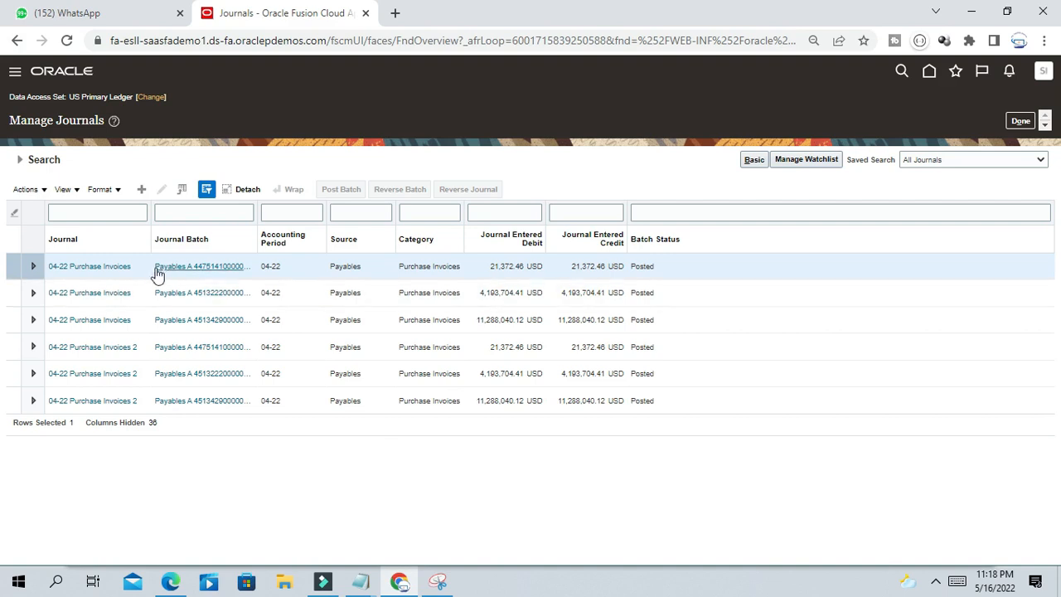
{"action": "mouse_move", "coordinate": [136, 273]}
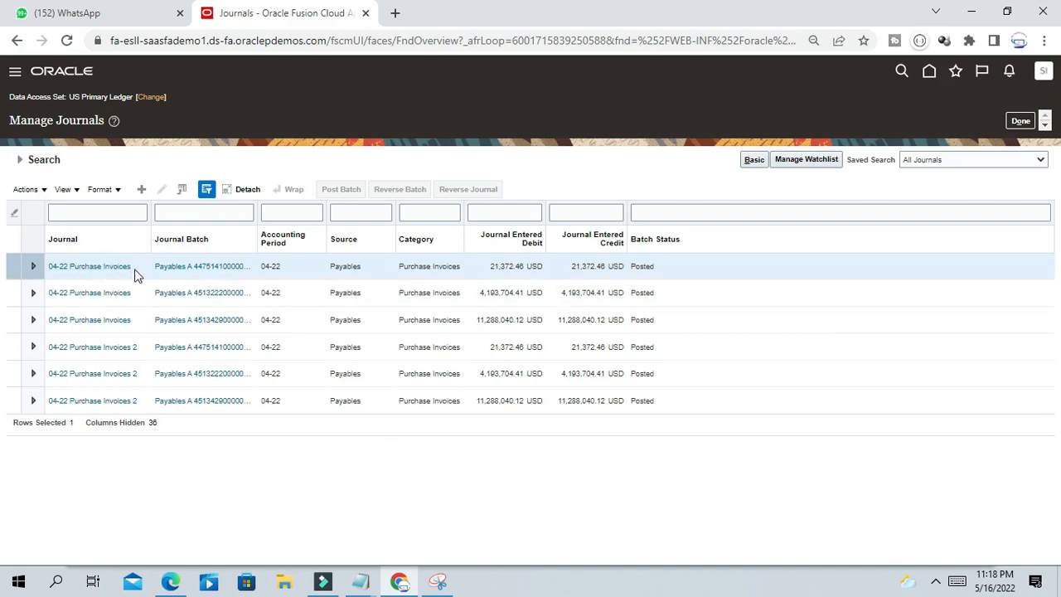
{"action": "mouse_move", "coordinate": [214, 267]}
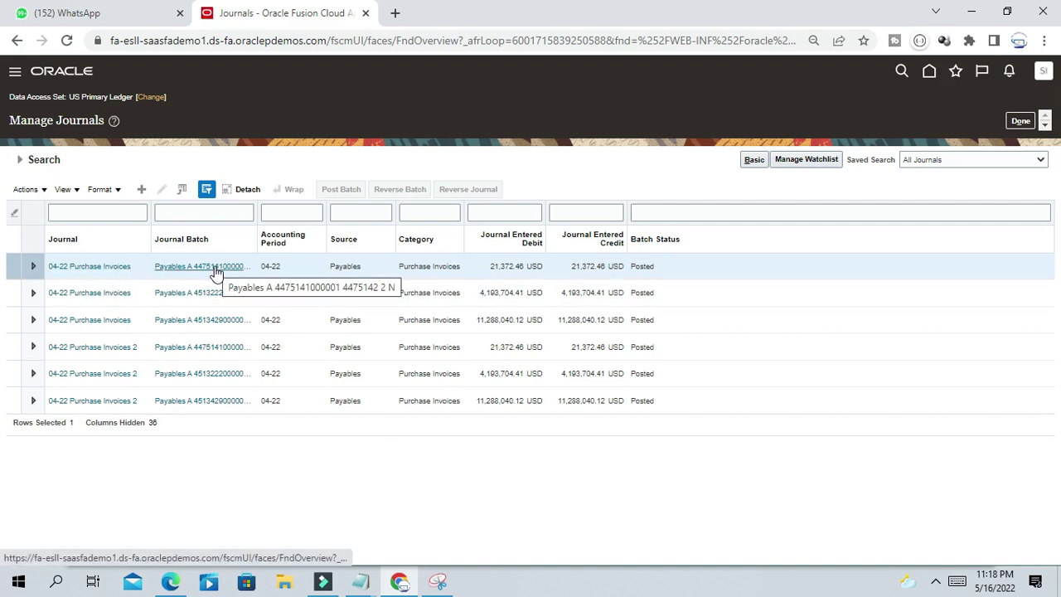
Step: Drill from the first Purchase Invoices journal batch into the subledger lines behind its 3,350.00 debit
{"action": "left_click", "coordinate": [199, 266]}
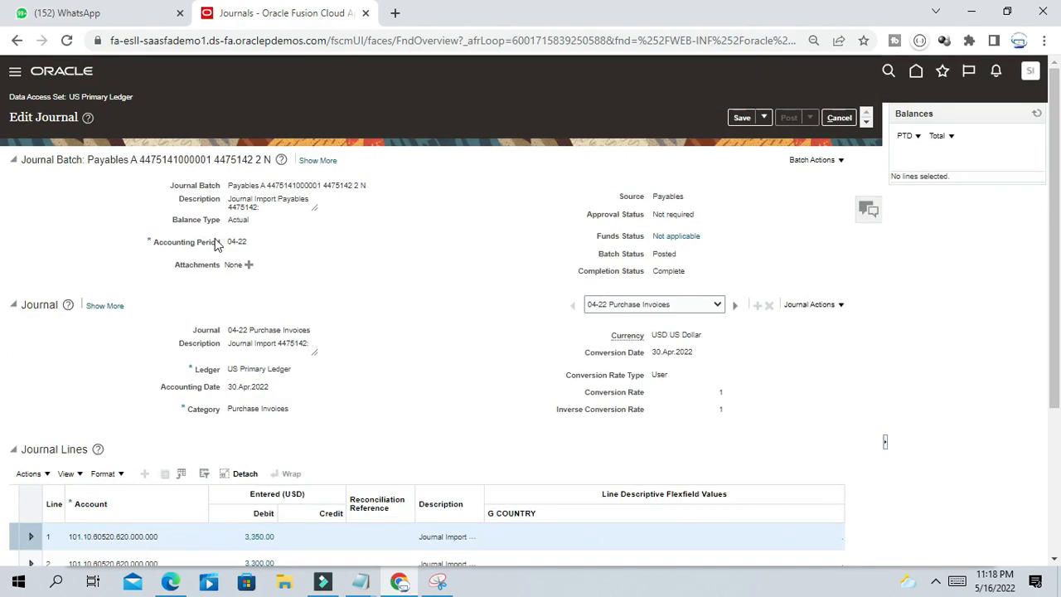
{"action": "mouse_move", "coordinate": [264, 260]}
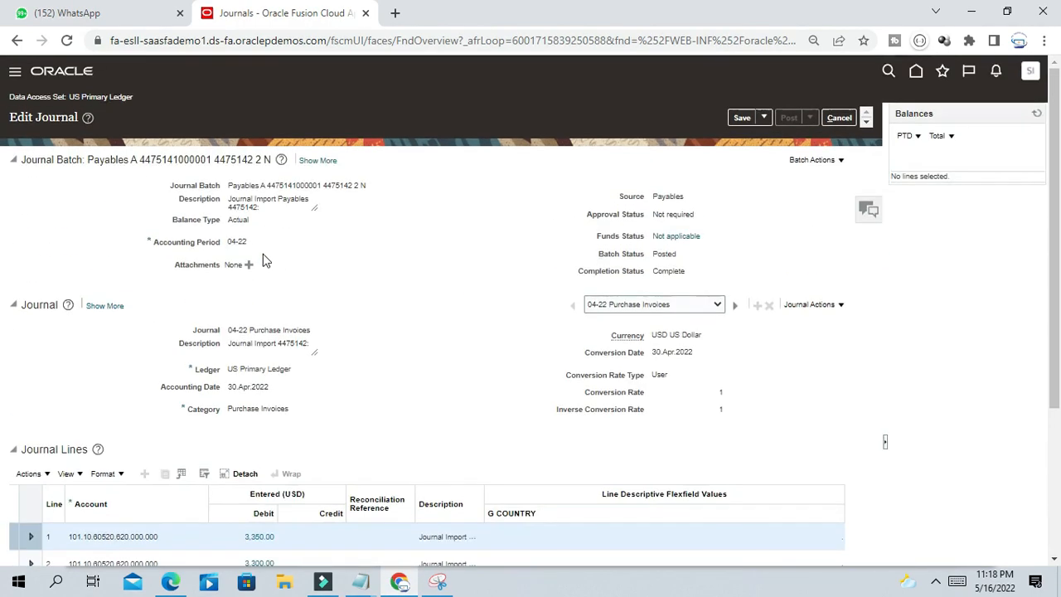
{"action": "scroll", "scroll_direction": "down", "scroll_amount": 3}
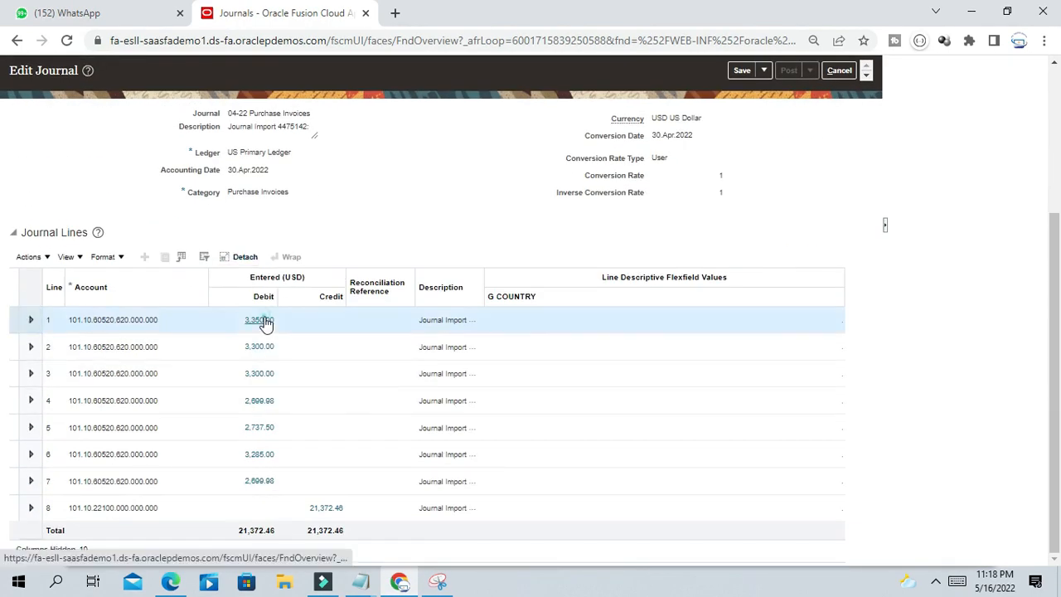
{"action": "left_click", "coordinate": [259, 318]}
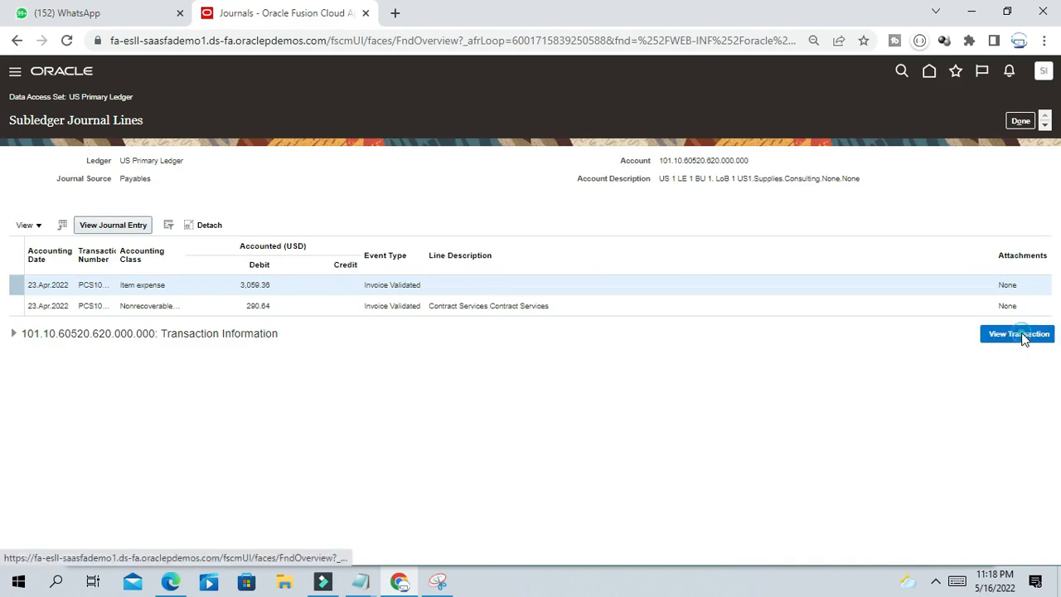
{"action": "left_click", "coordinate": [1018, 334]}
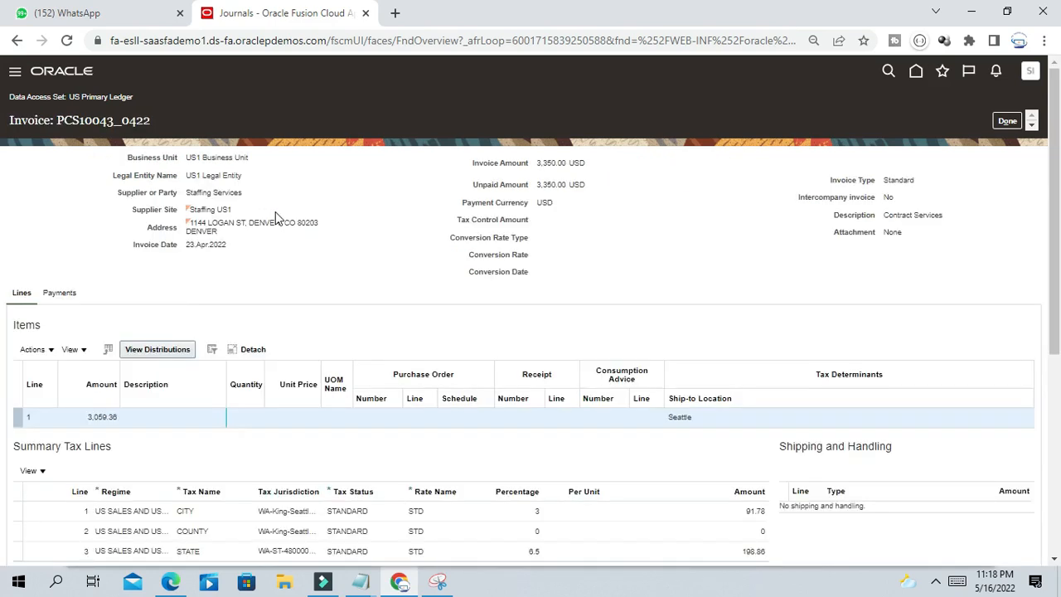
{"action": "double_click", "coordinate": [30, 120]}
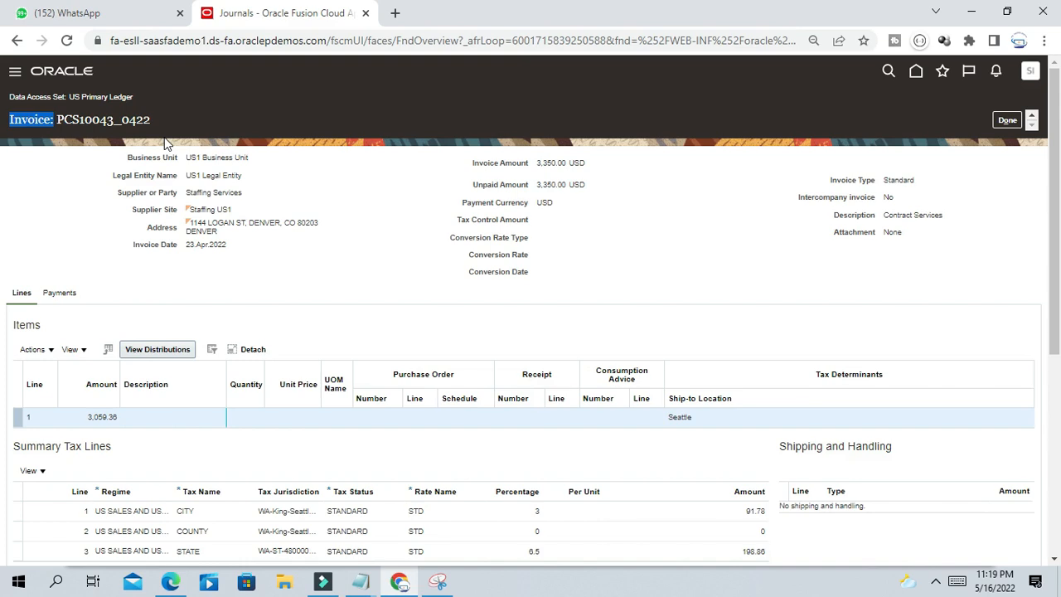
{"action": "mouse_move", "coordinate": [209, 169]}
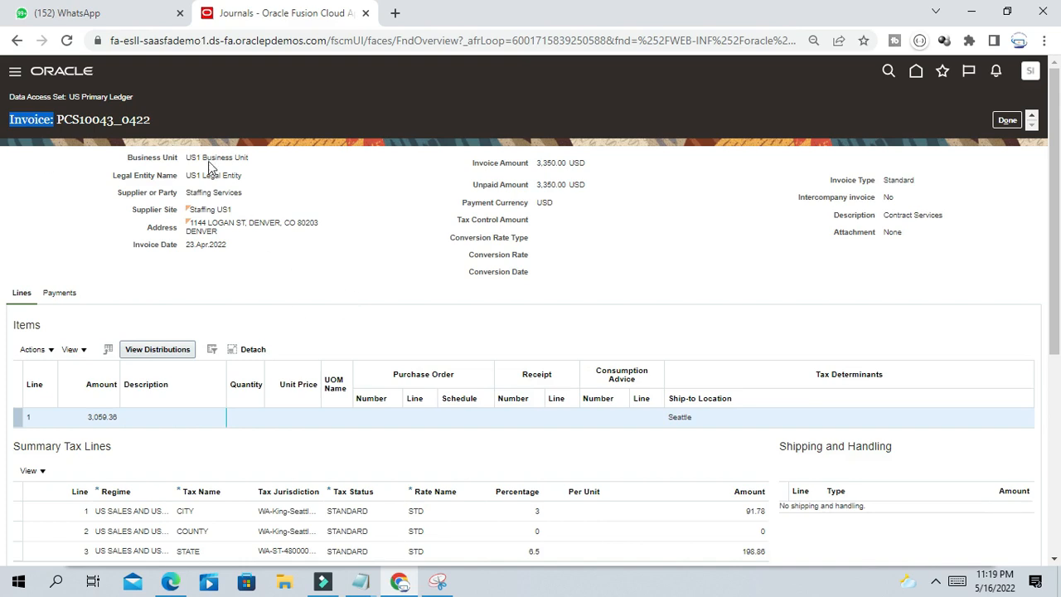
{"action": "left_click", "coordinate": [1007, 120]}
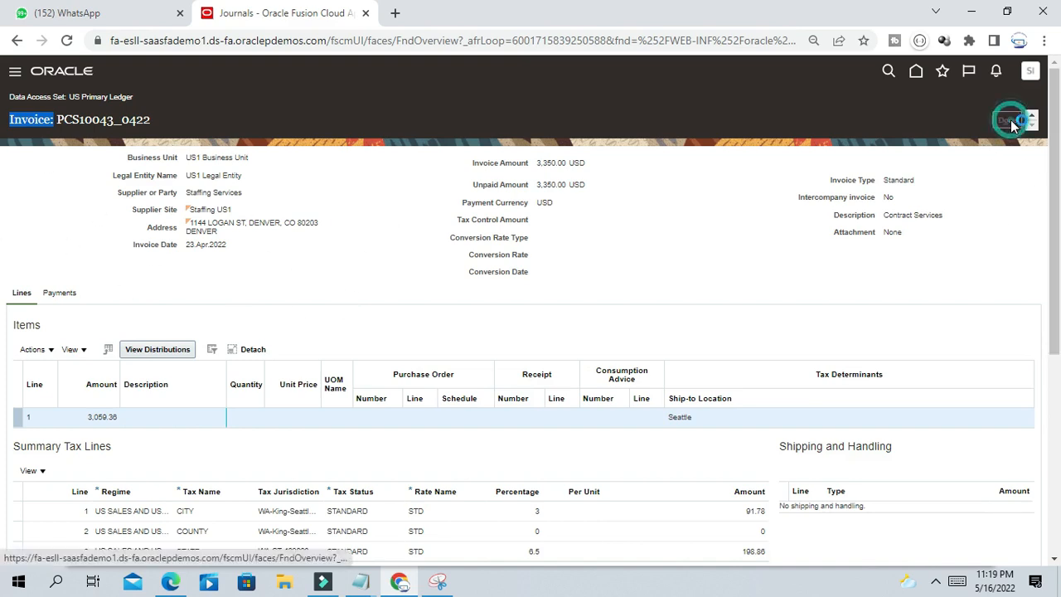
{"action": "left_click", "coordinate": [1008, 120]}
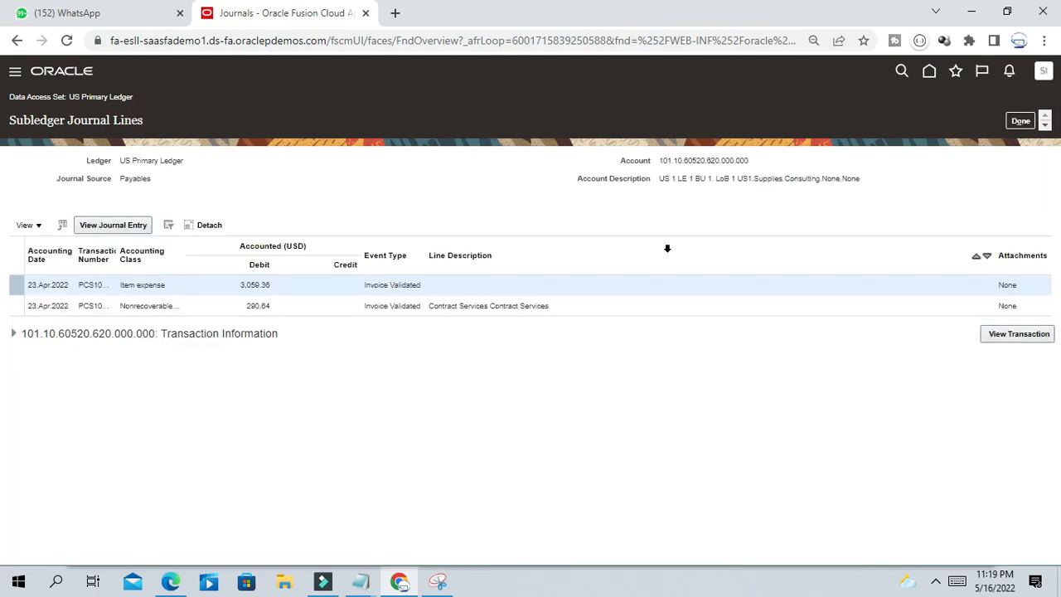
Step: Back out via Done and Cancel to Manage Journals, then reach the Financials setup task search
{"action": "left_click", "coordinate": [1021, 120]}
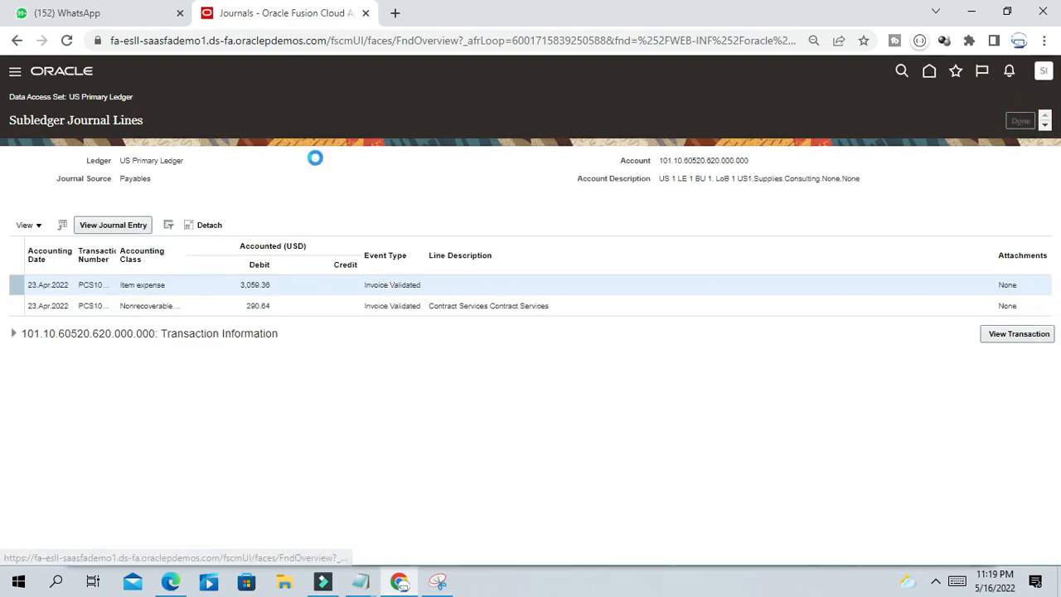
{"action": "left_click", "coordinate": [112, 225]}
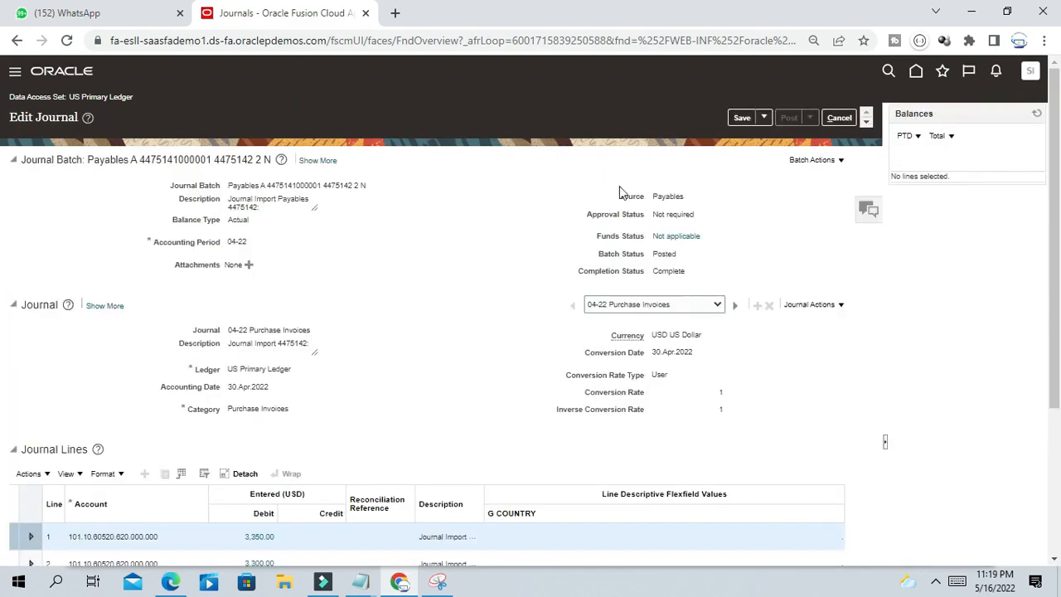
{"action": "left_click", "coordinate": [742, 116]}
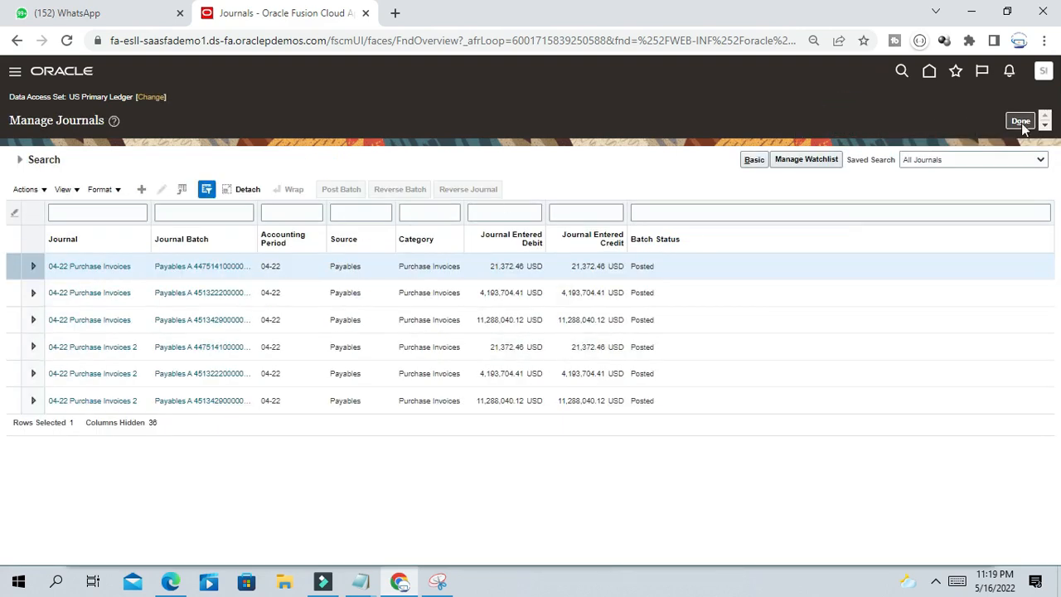
{"action": "mouse_move", "coordinate": [461, 192]}
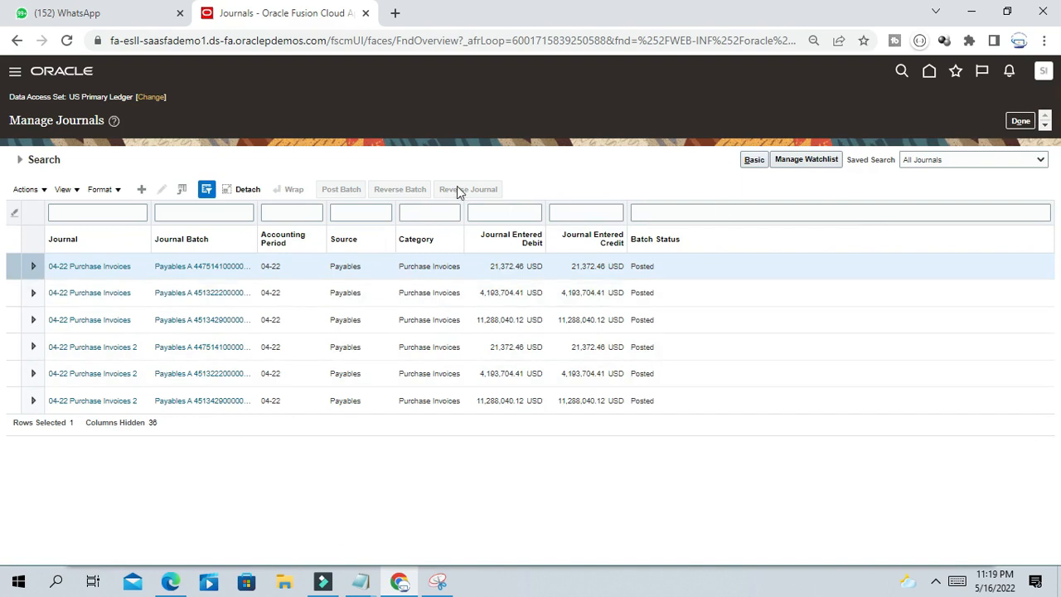
{"action": "left_click", "coordinate": [1021, 119]}
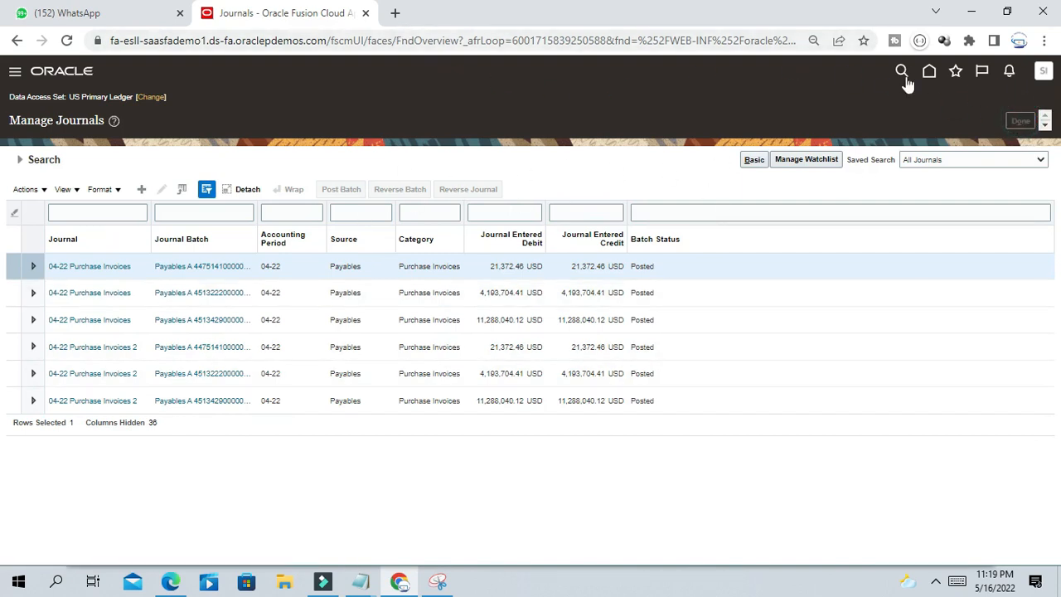
{"action": "left_click", "coordinate": [928, 70]}
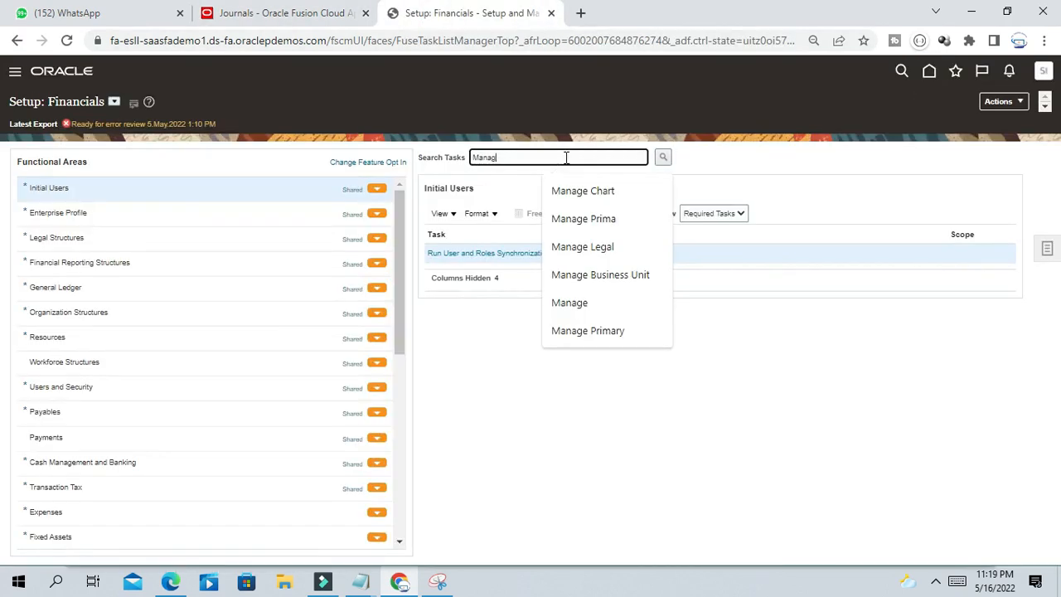
Step: Search tasks for Manage%Journal%So% and launch the Manage Journal Sources task
{"action": "type", "text": "e%"}
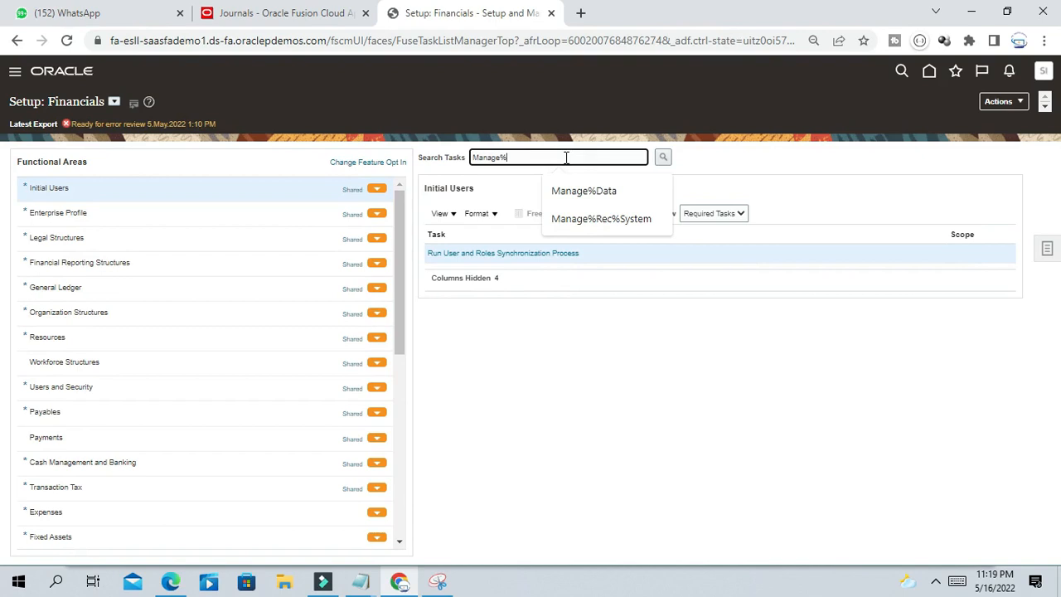
{"action": "type", "text": "."}
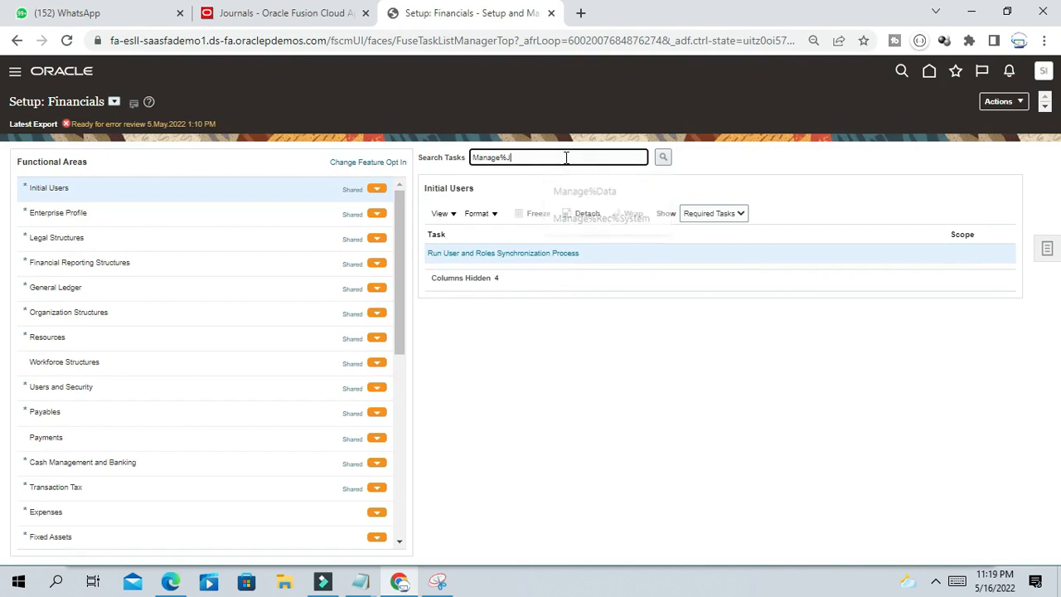
{"action": "type", "text": "Journal"}
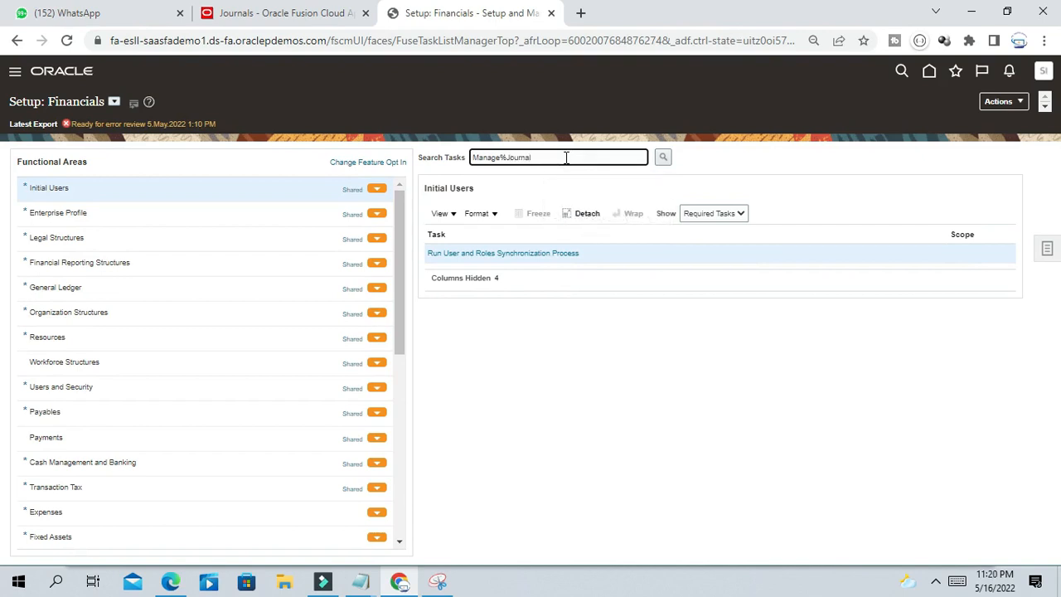
{"action": "type", "text": "%So%"}
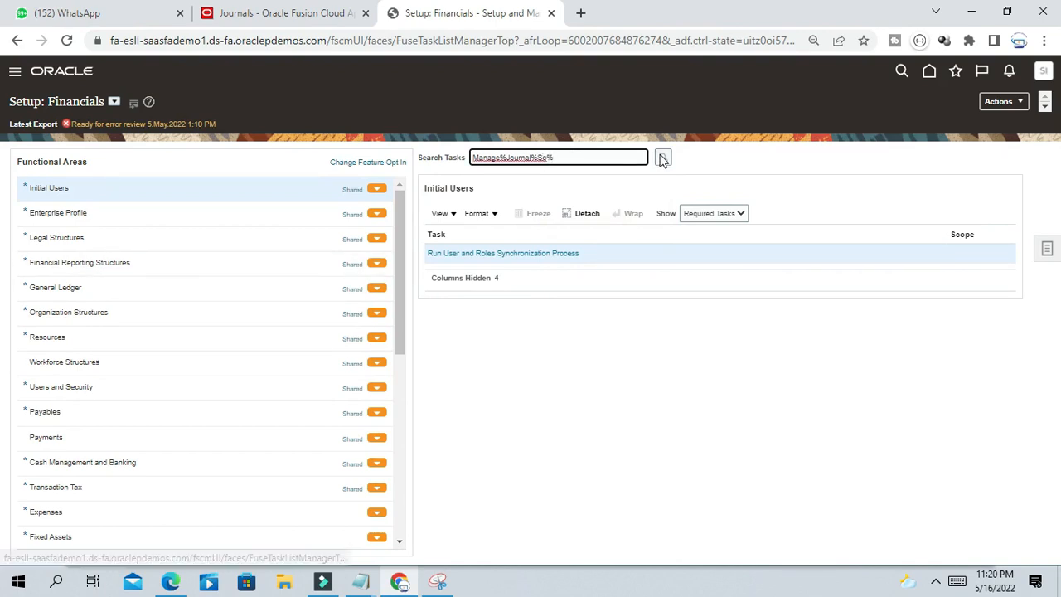
{"action": "left_click", "coordinate": [663, 158]}
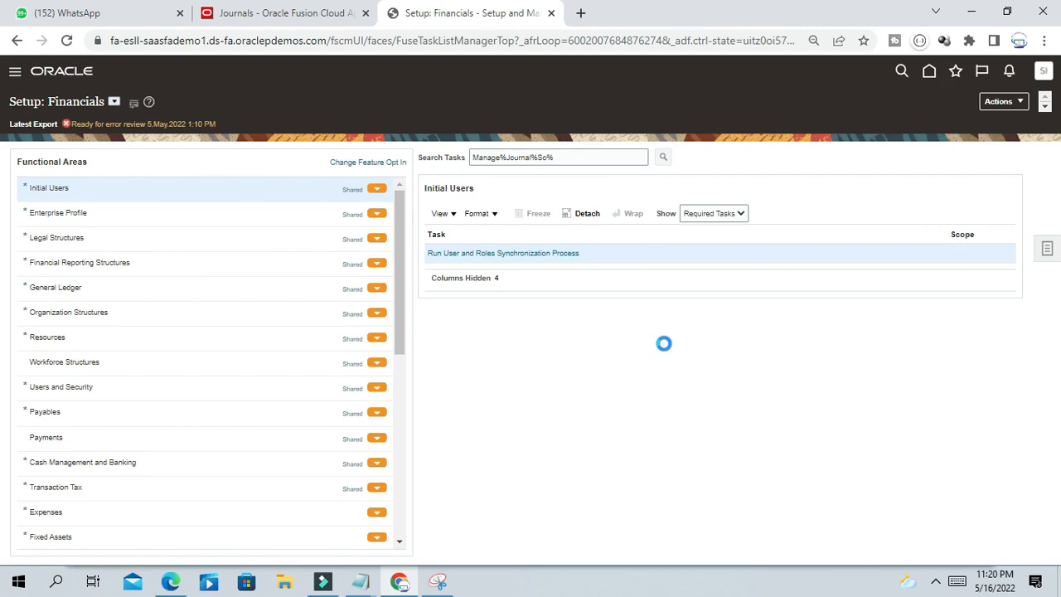
{"action": "left_click", "coordinate": [57, 287]}
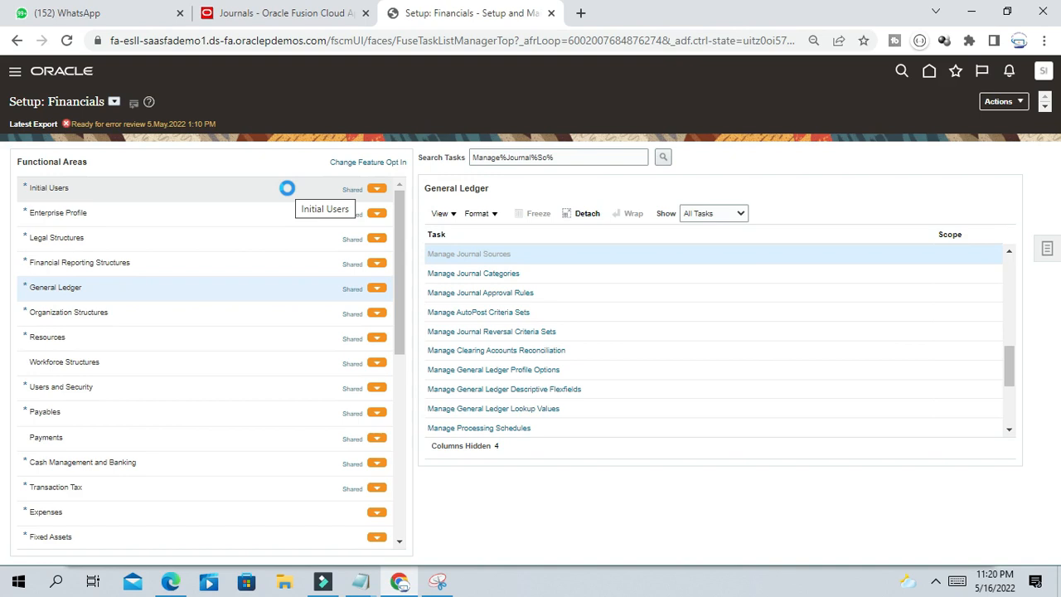
Step: Filter the journal sources by Name 'Paya' to show only Payables
{"action": "left_click", "coordinate": [470, 254]}
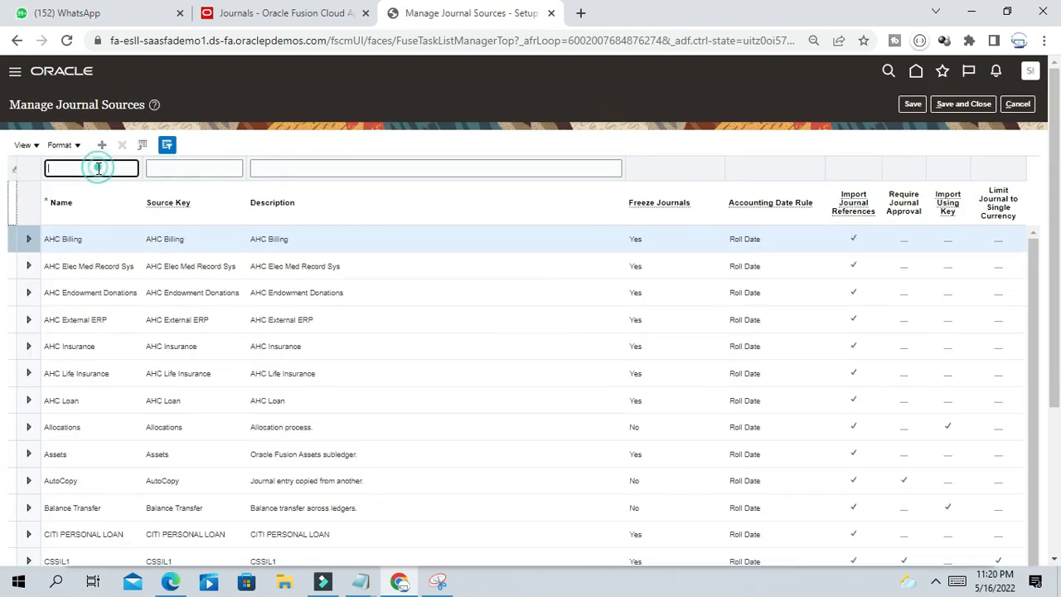
{"action": "type", "text": "Pay"}
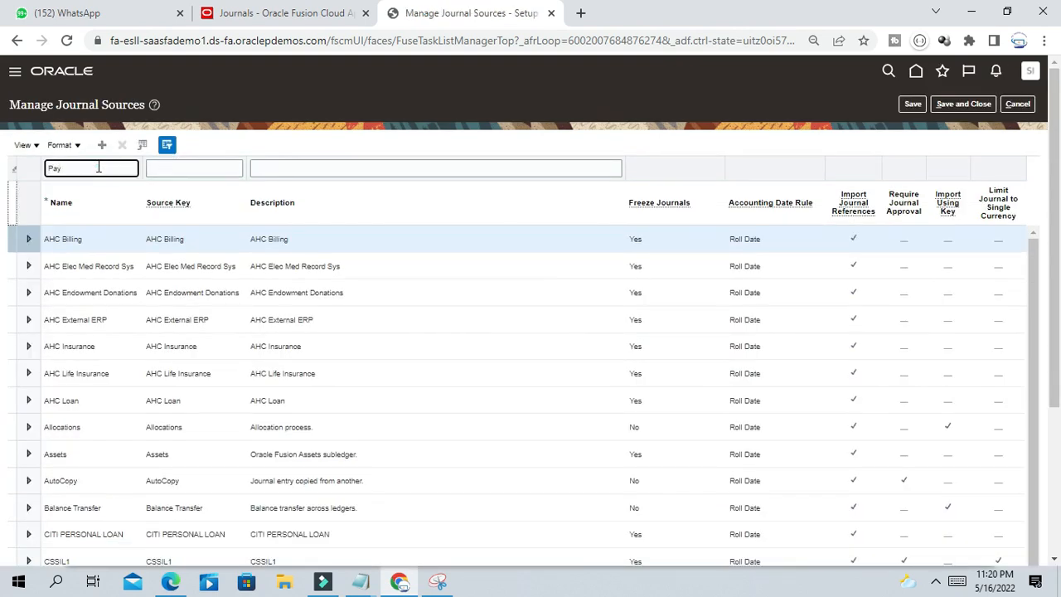
{"action": "type", "text": "a"}
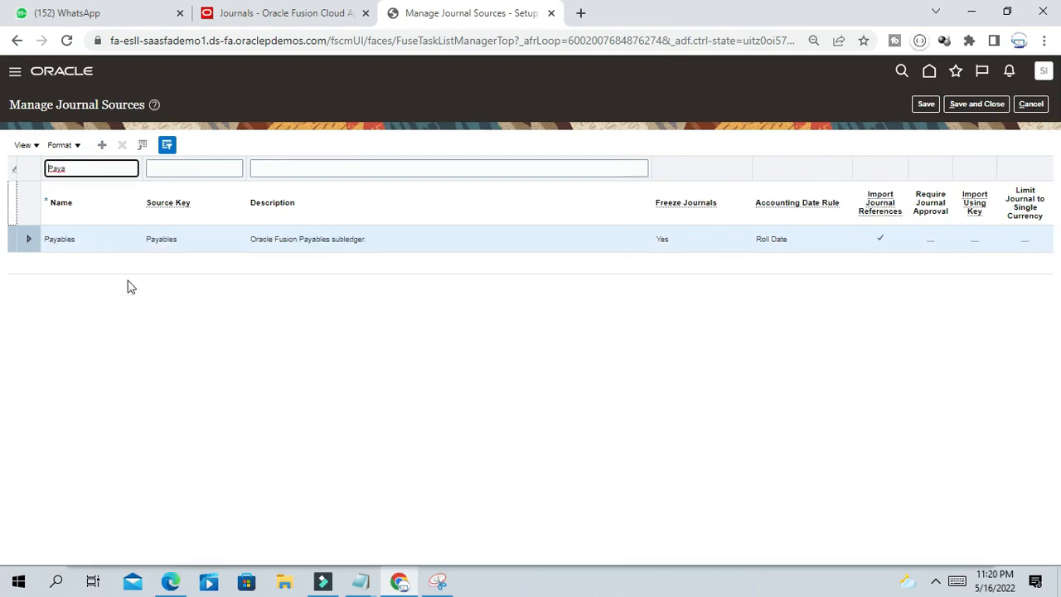
{"action": "mouse_move", "coordinate": [126, 261]}
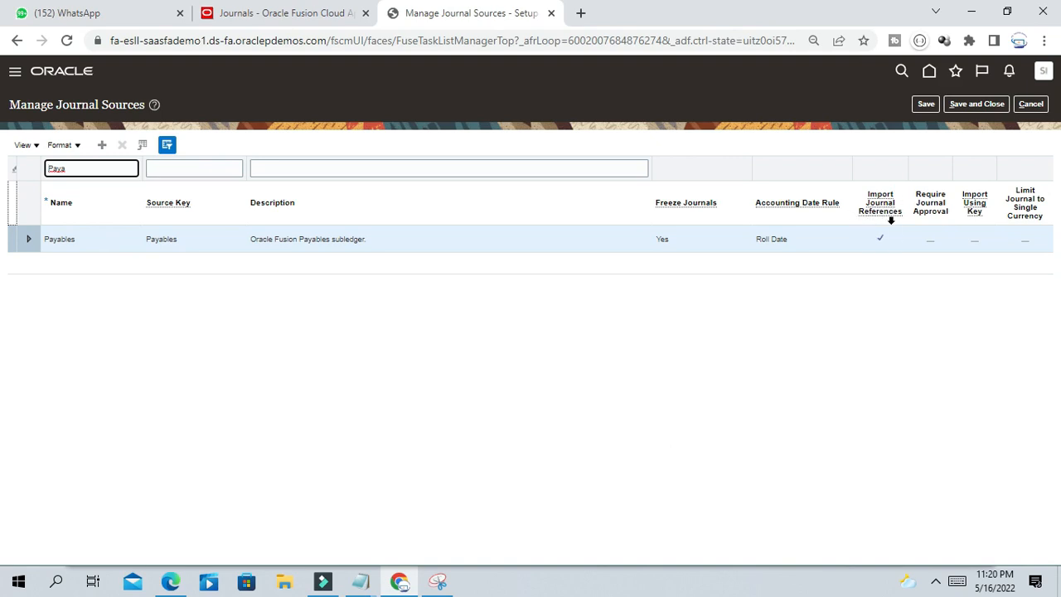
{"action": "mouse_move", "coordinate": [859, 207]}
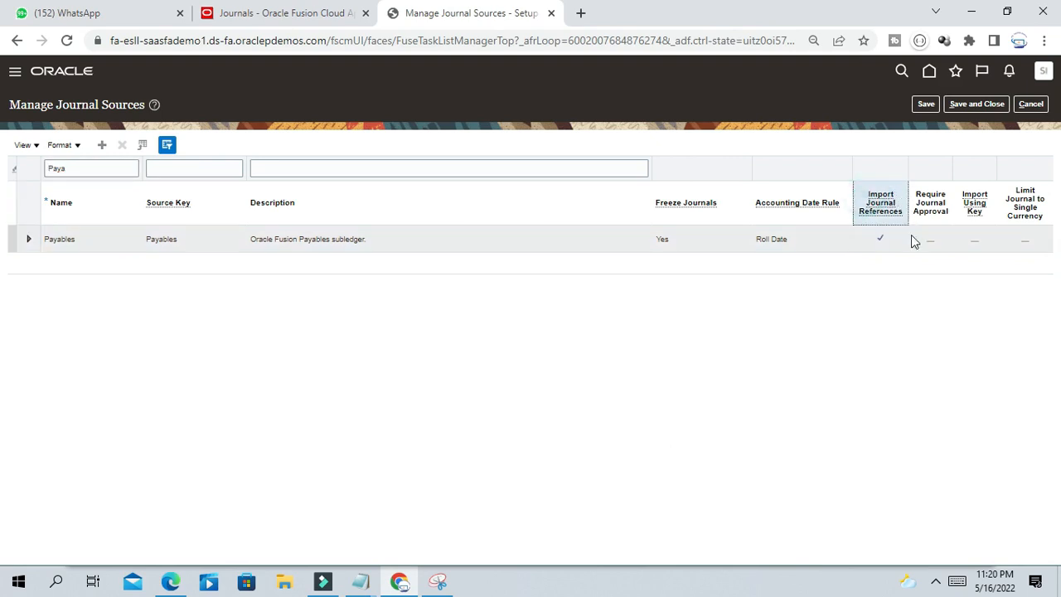
{"action": "mouse_move", "coordinate": [887, 252]}
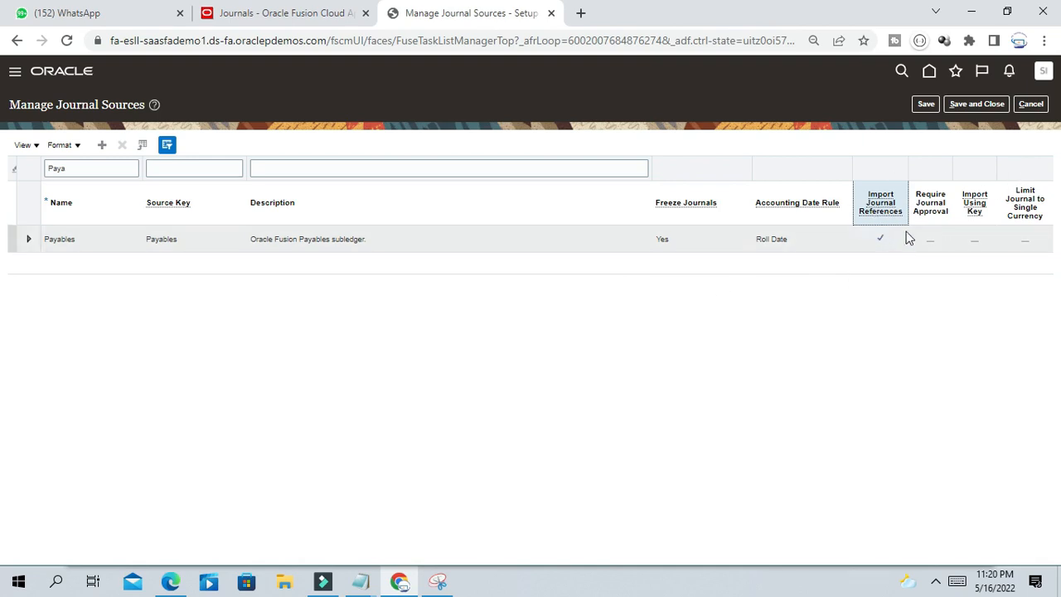
{"action": "mouse_move", "coordinate": [894, 248]}
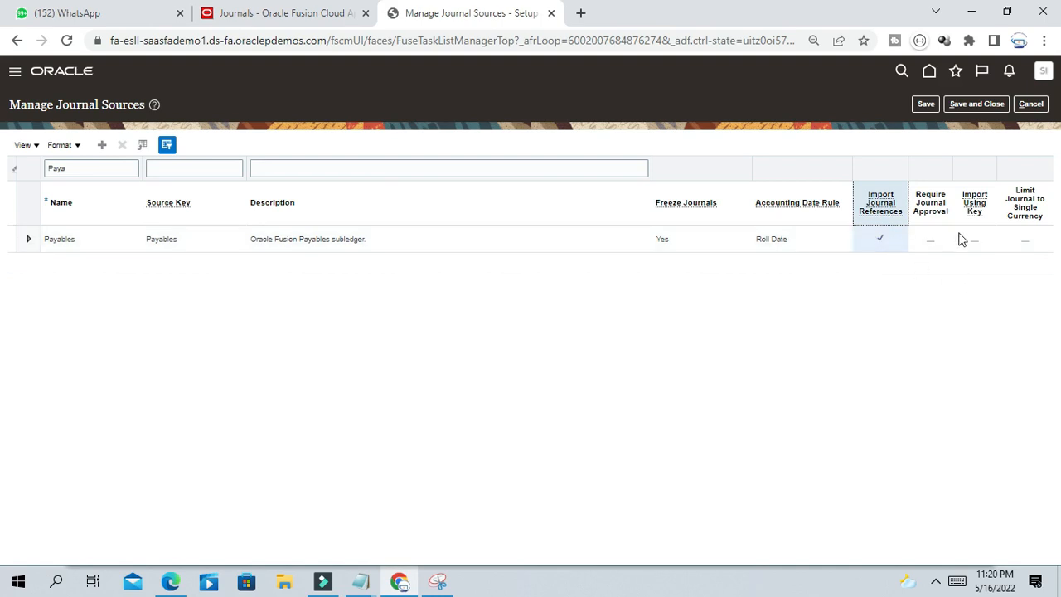
{"action": "mouse_move", "coordinate": [986, 116]}
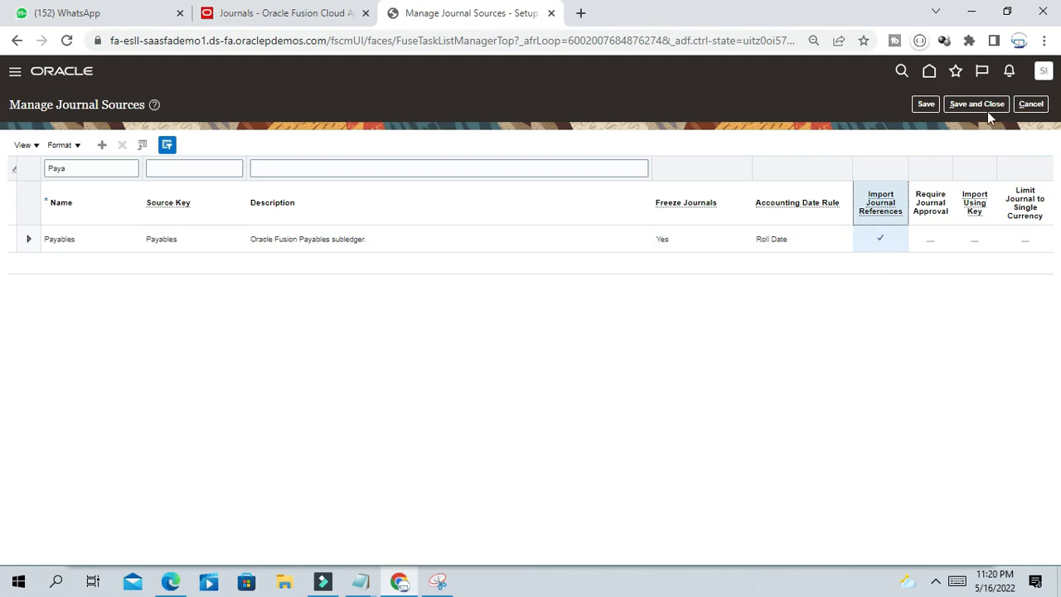
{"action": "mouse_move", "coordinate": [514, 310]}
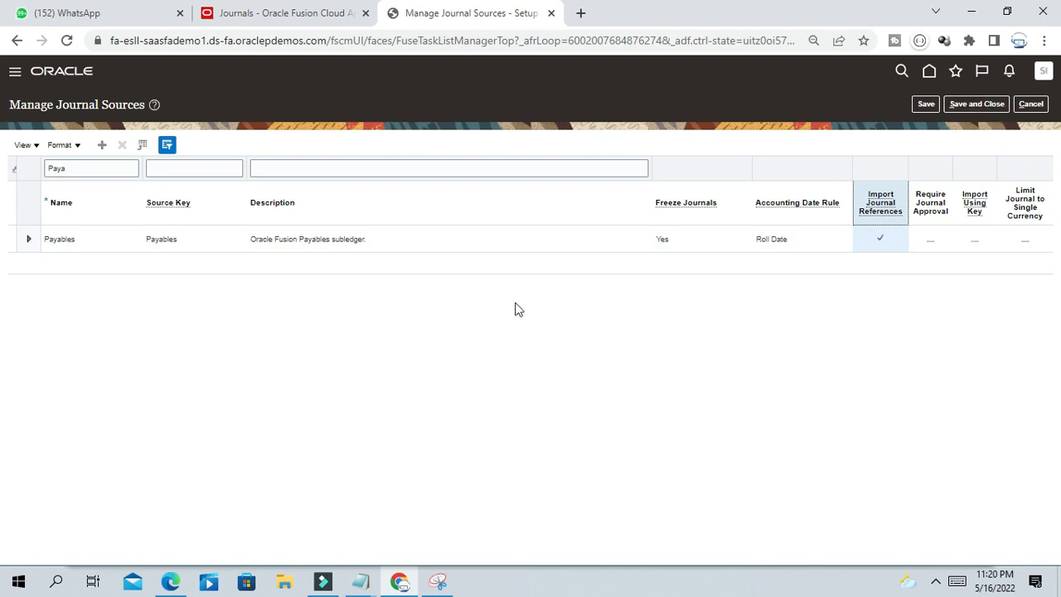
{"action": "mouse_move", "coordinate": [700, 335]}
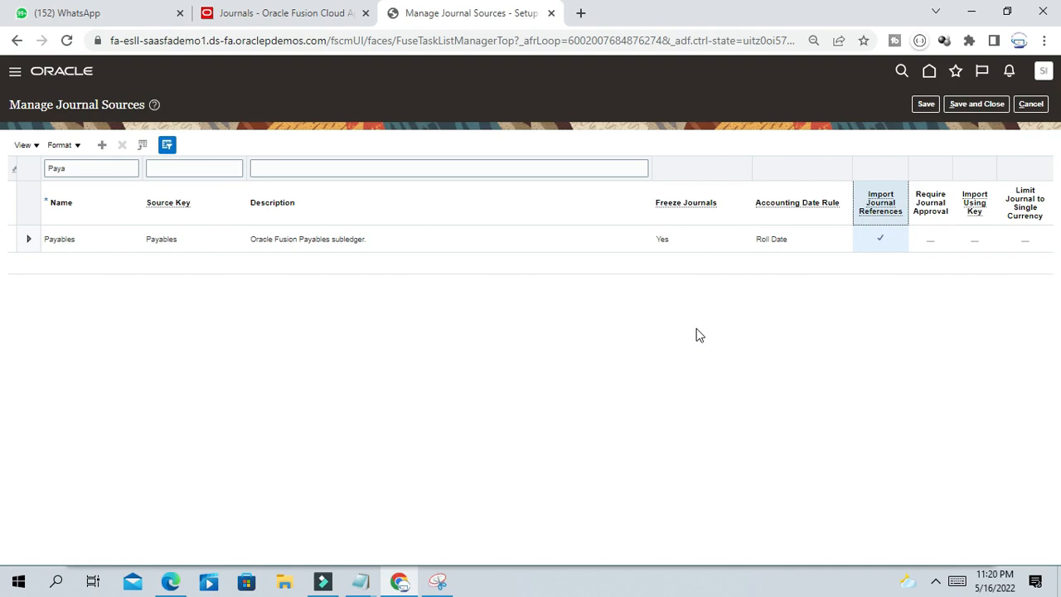
{"action": "mouse_move", "coordinate": [975, 102]}
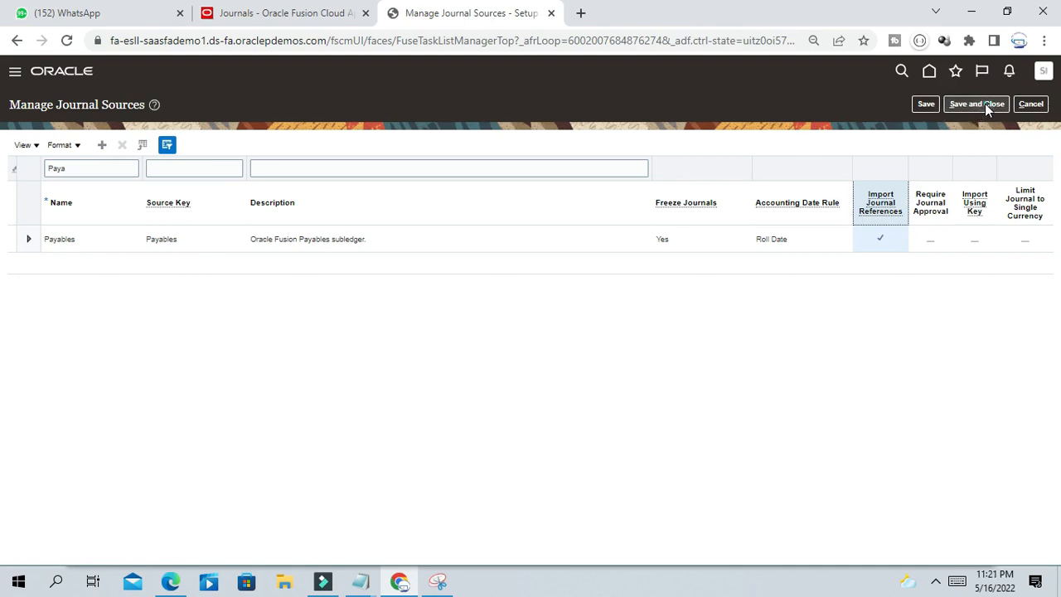
Step: With Import Journal References checked for Payables, Save and Close back to Setup: Financials
{"action": "left_click", "coordinate": [975, 102]}
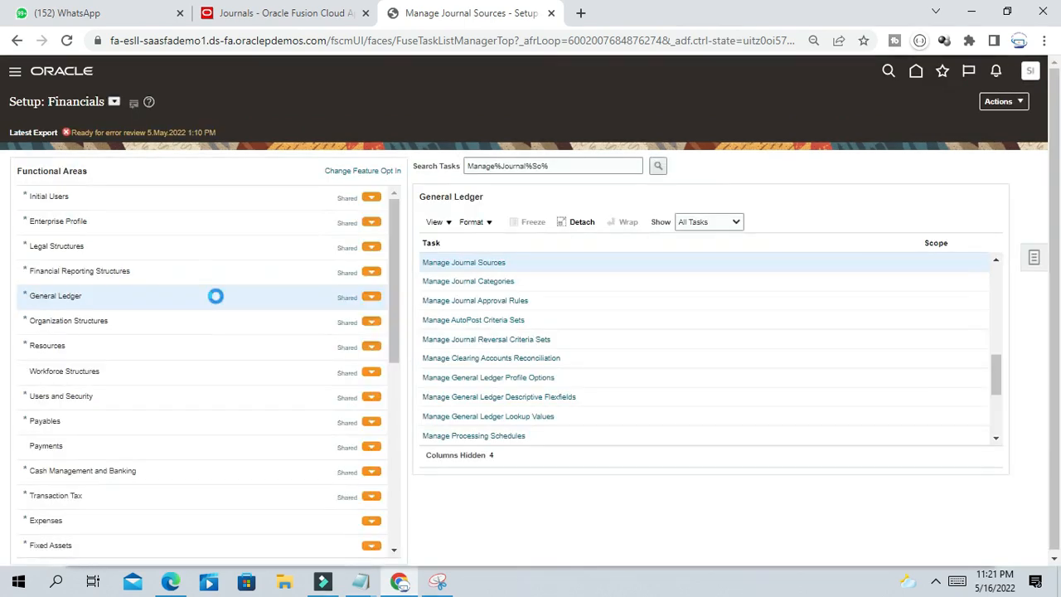
{"action": "mouse_move", "coordinate": [219, 301]}
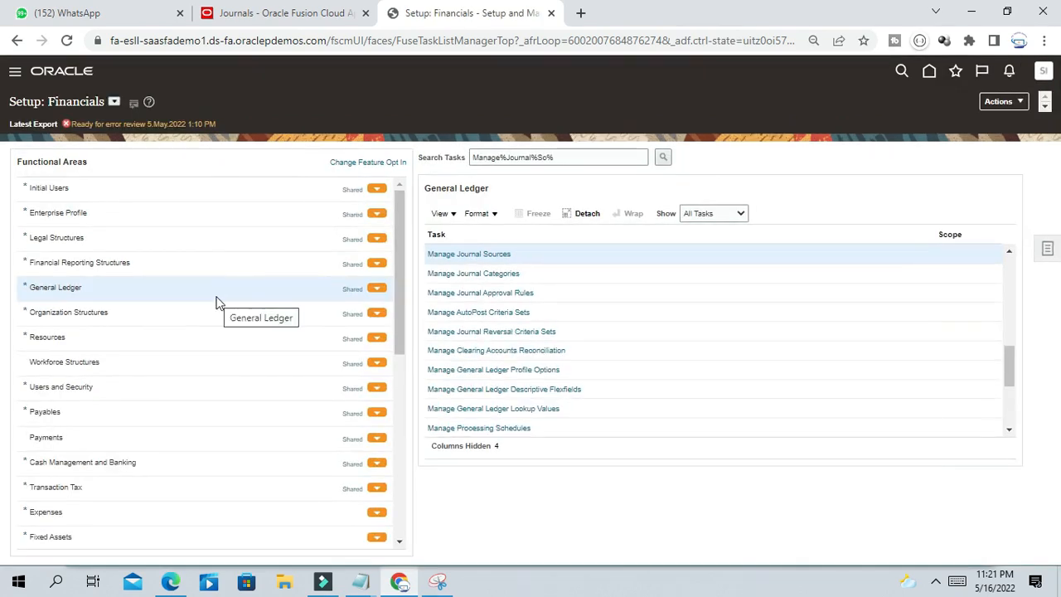